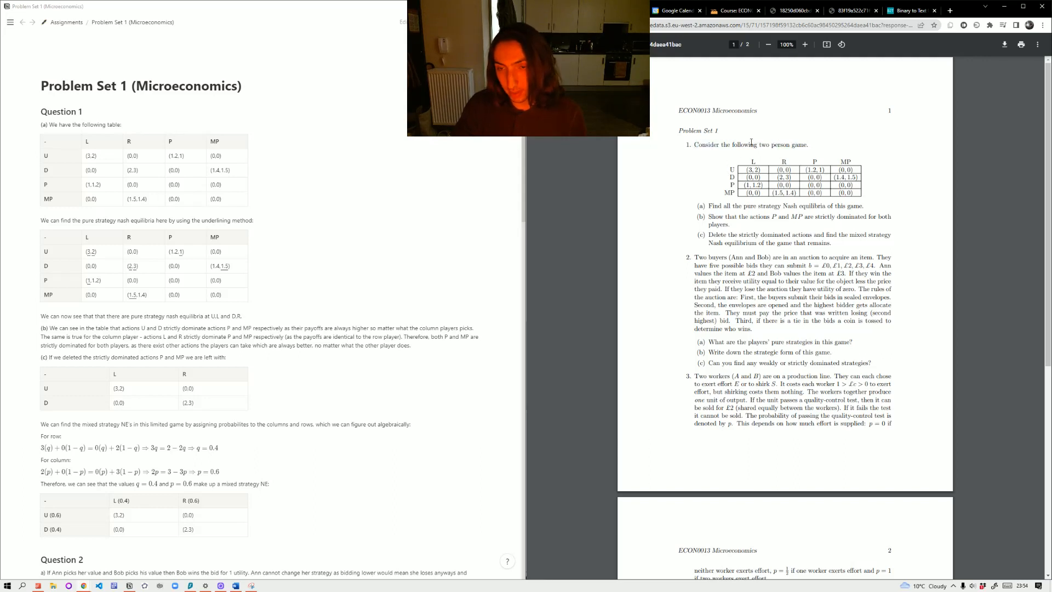
Switch from the Problem Set 1 PDF to the Moodle course page listing lecture sections.
{"action": "left_click_drag", "start_coordinate": [708, 205], "coordinate": [775, 205]}
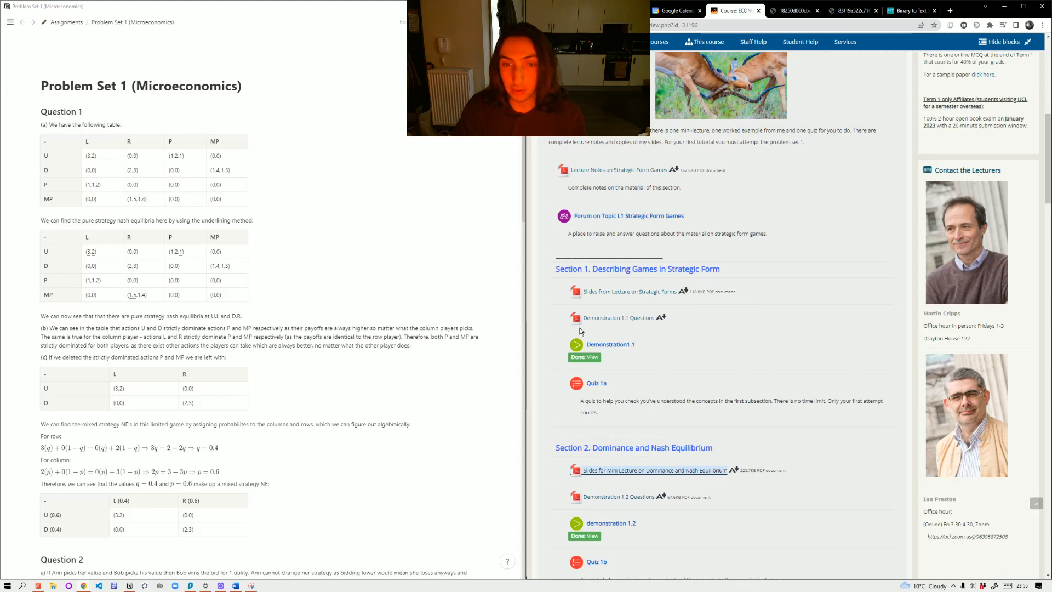
Scroll the course page to Section 2's Dominance and Nash Equilibrium slides link.
{"action": "scroll", "scroll_direction": "down", "scroll_amount": 3}
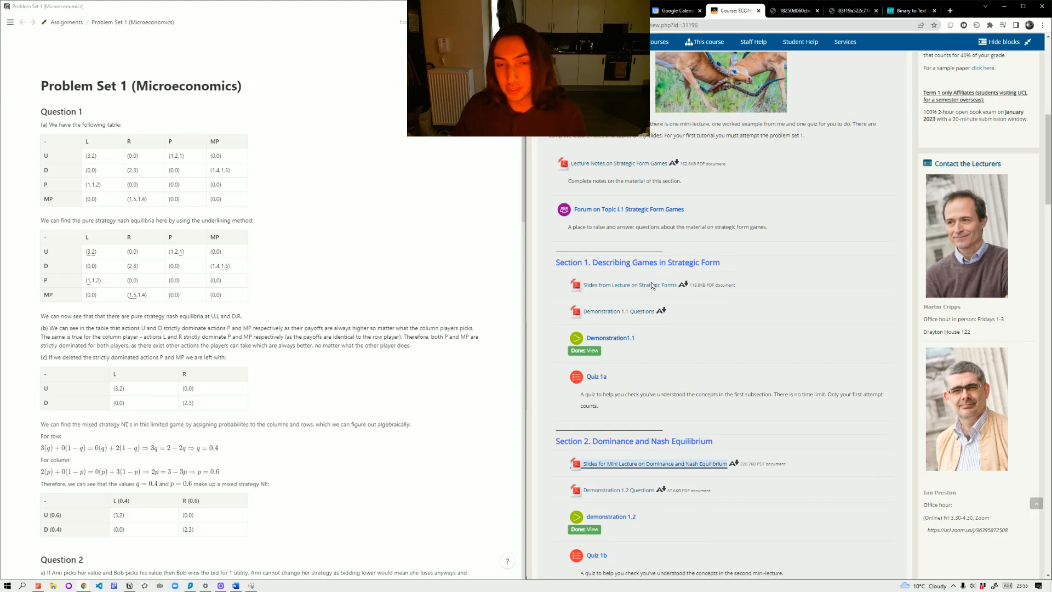
{"action": "scroll", "scroll_direction": "down", "scroll_amount": 3}
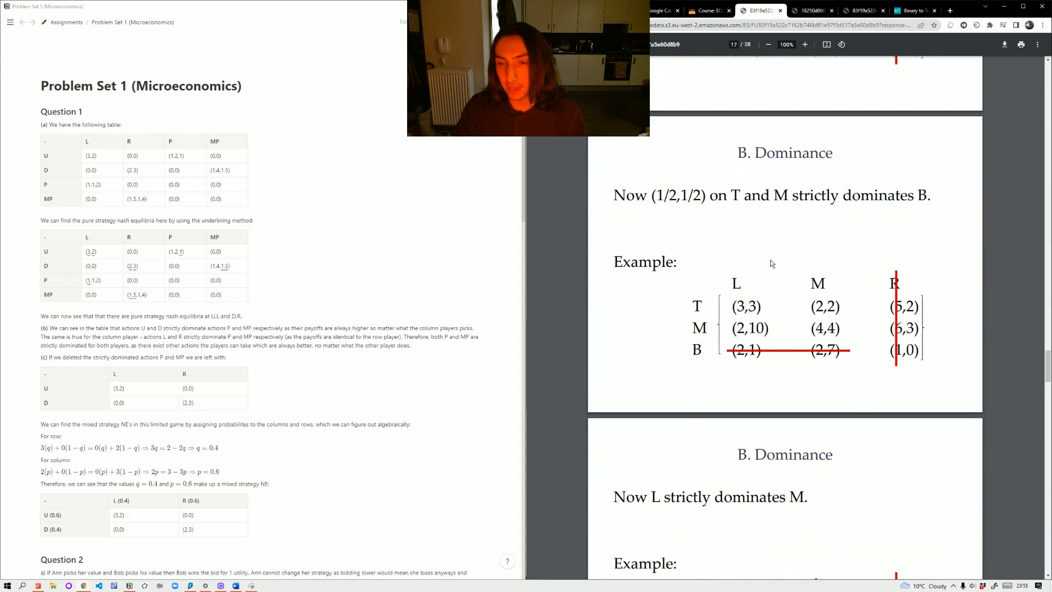
Scroll through the dominance and underlining-method slides before returning to the problem sheet.
{"action": "scroll", "scroll_direction": "down", "scroll_amount": 3}
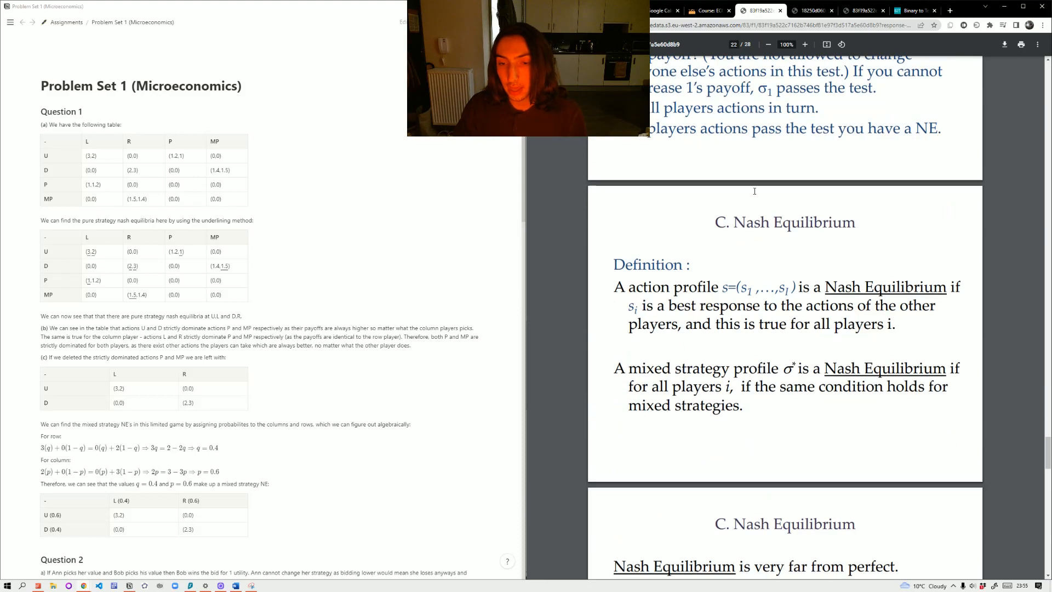
{"action": "scroll", "scroll_direction": "down", "scroll_amount": 3}
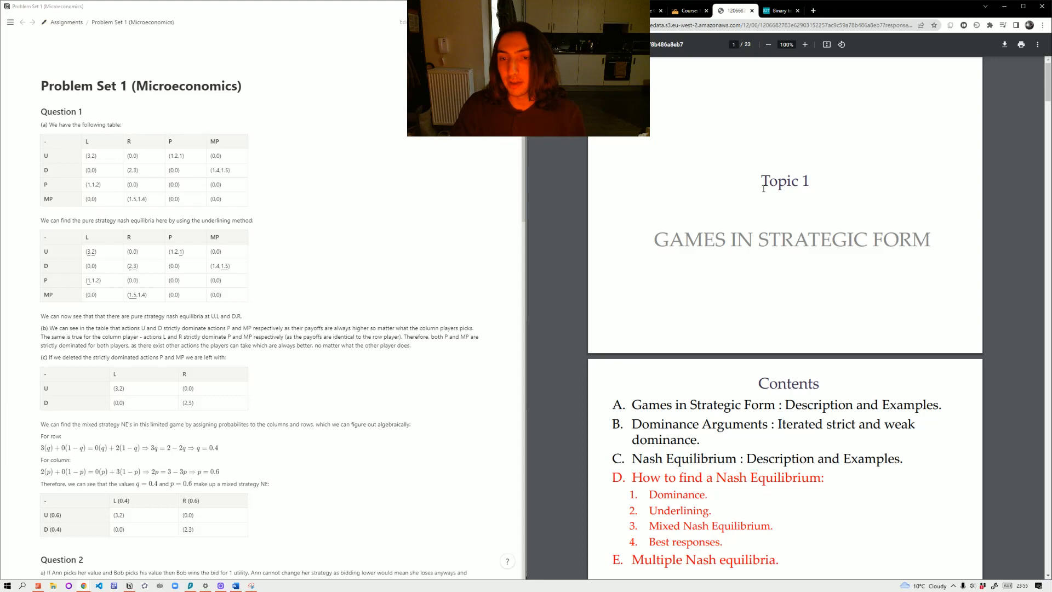
{"action": "scroll", "scroll_direction": "down", "scroll_amount": 3}
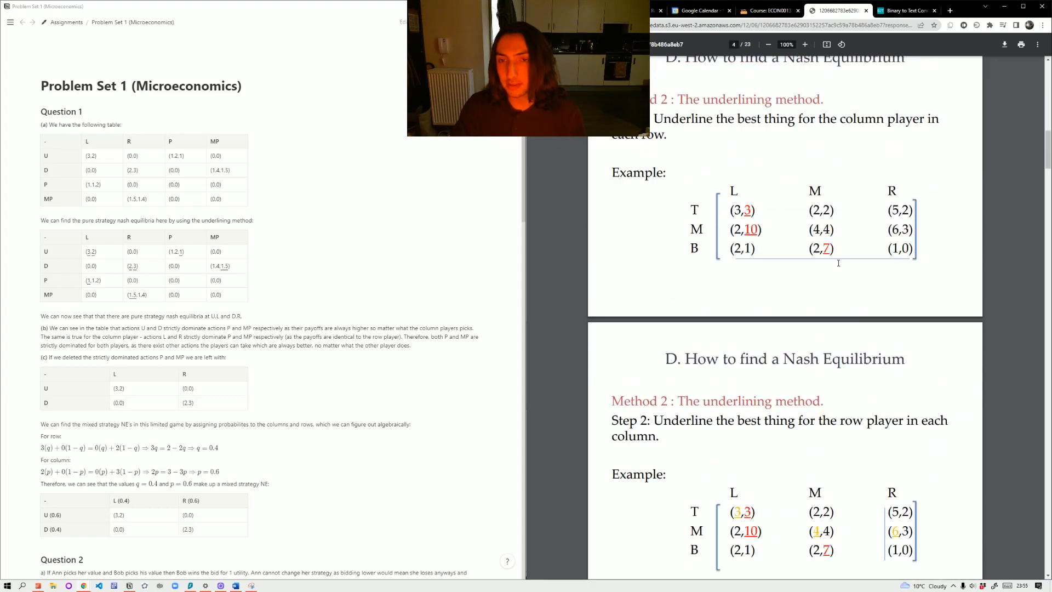
{"action": "scroll", "scroll_direction": "down", "scroll_amount": 3}
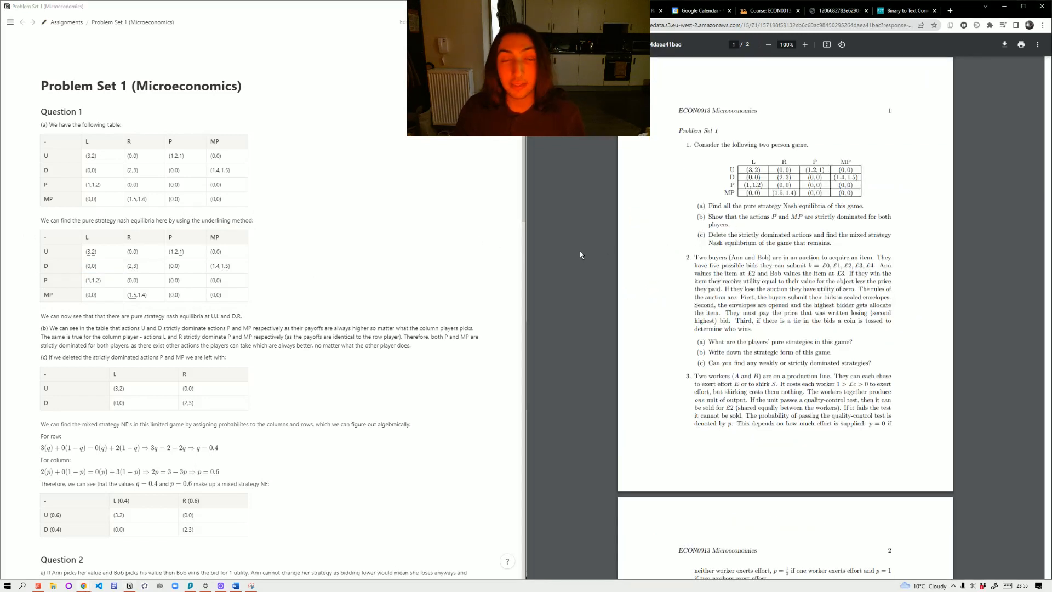
{"action": "left_click_drag", "start_coordinate": [709, 216], "coordinate": [728, 234]}
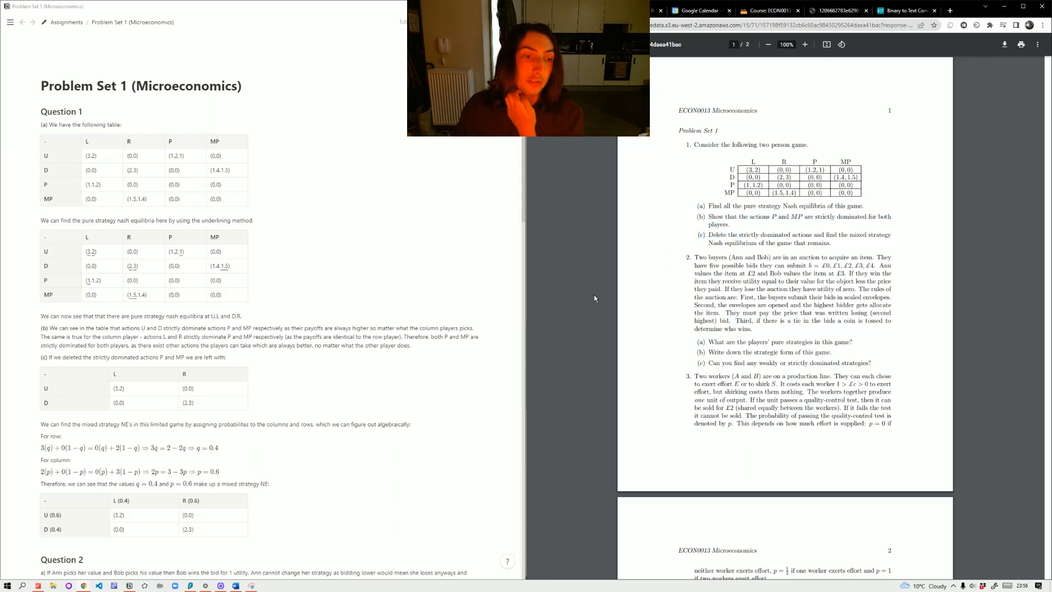
{"action": "mouse_move", "coordinate": [566, 297]}
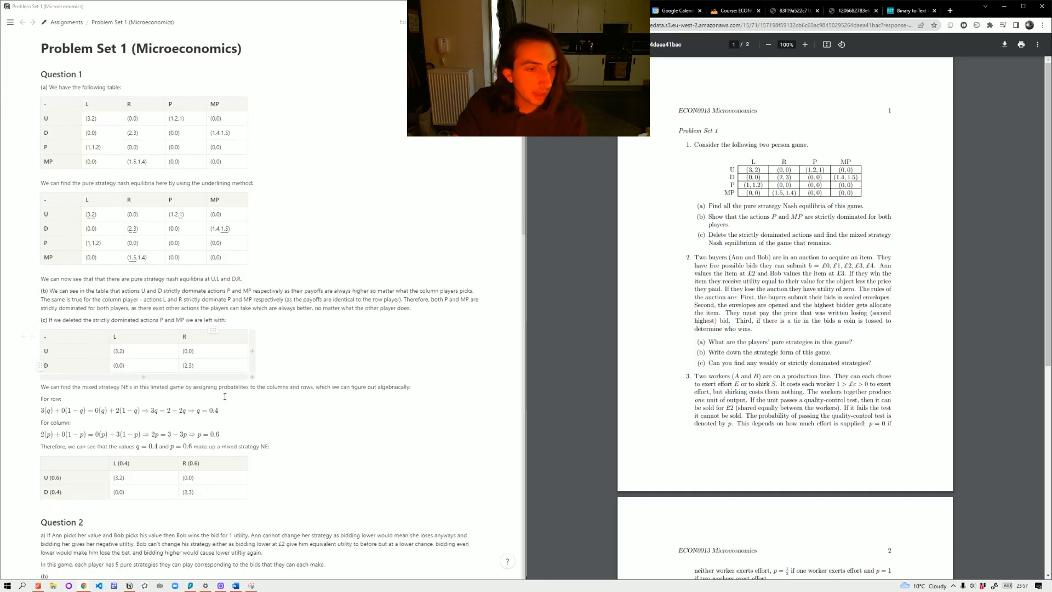
Scroll Notion to Question 2's bid payoff table, checking the mixed-strategy slides alongside.
{"action": "scroll", "scroll_direction": "down", "scroll_amount": 3}
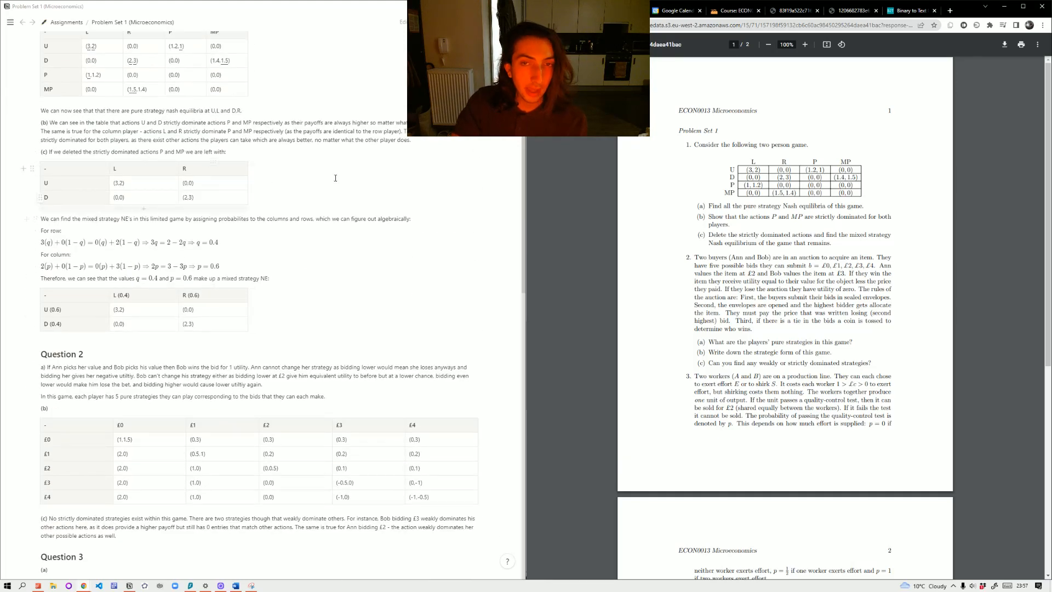
{"action": "left_click", "coordinate": [792, 9]}
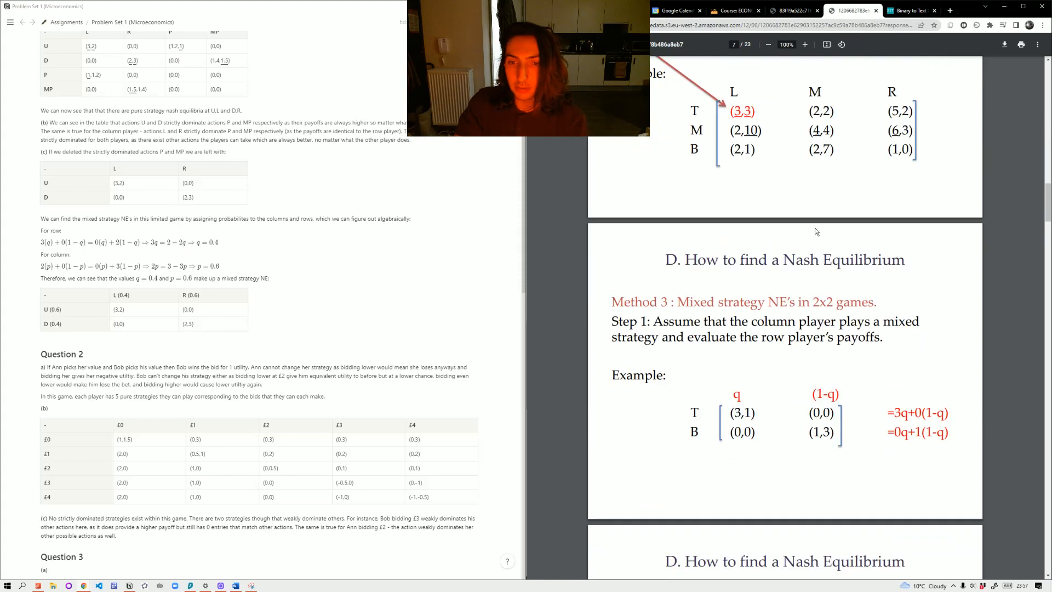
{"action": "scroll", "scroll_direction": "down", "scroll_amount": 3}
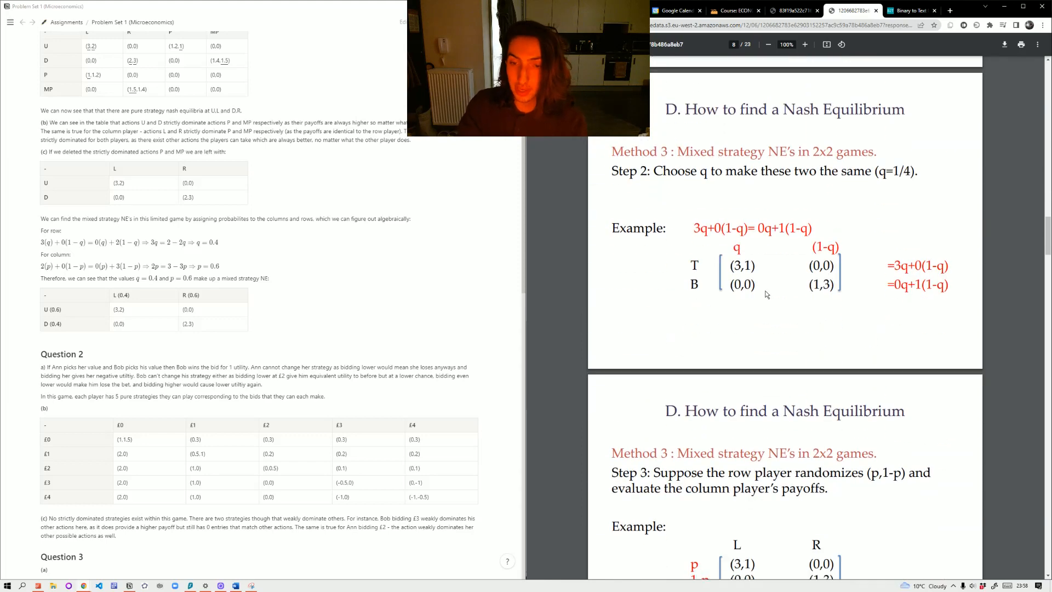
{"action": "scroll", "scroll_direction": "down", "scroll_amount": 3}
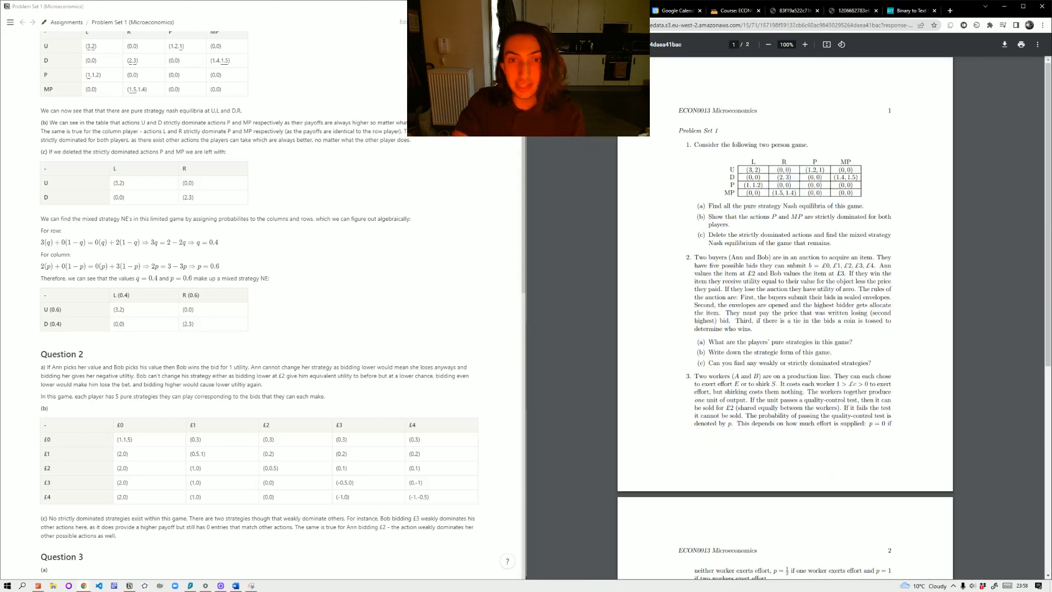
Scroll Notion down to Question 2's table and the start of Question 3 beside the sheet's first page.
{"action": "scroll", "scroll_direction": "down", "scroll_amount": 3}
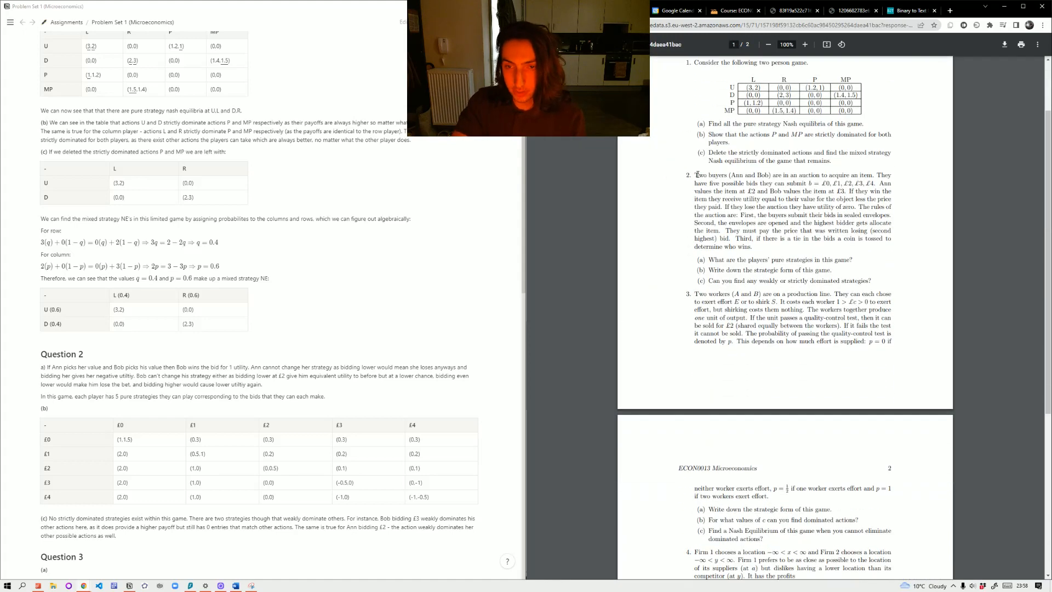
{"action": "left_click_drag", "start_coordinate": [695, 175], "coordinate": [827, 175]}
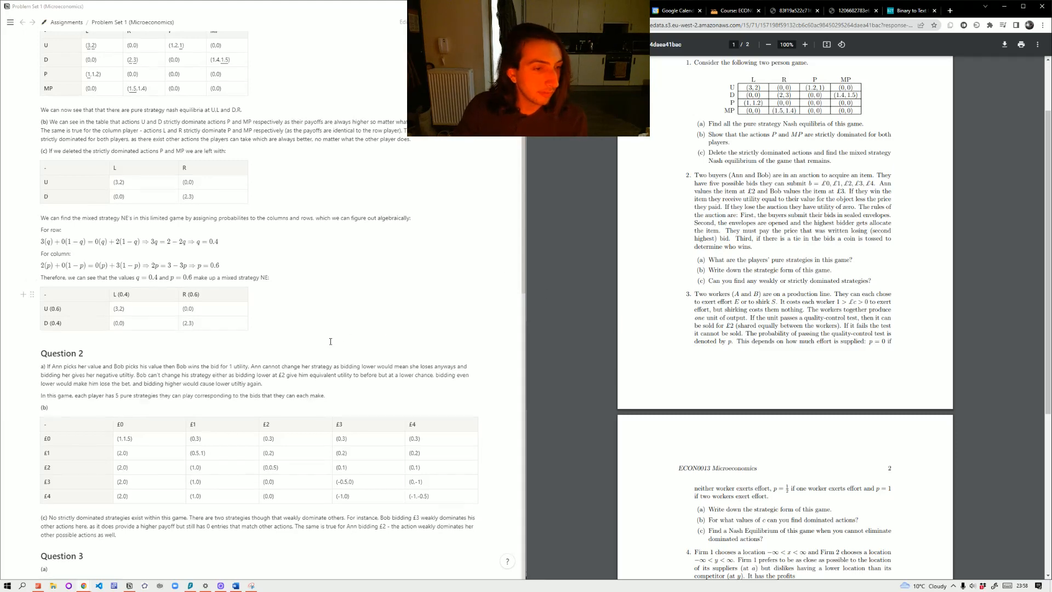
{"action": "scroll", "scroll_direction": "down", "scroll_amount": 3}
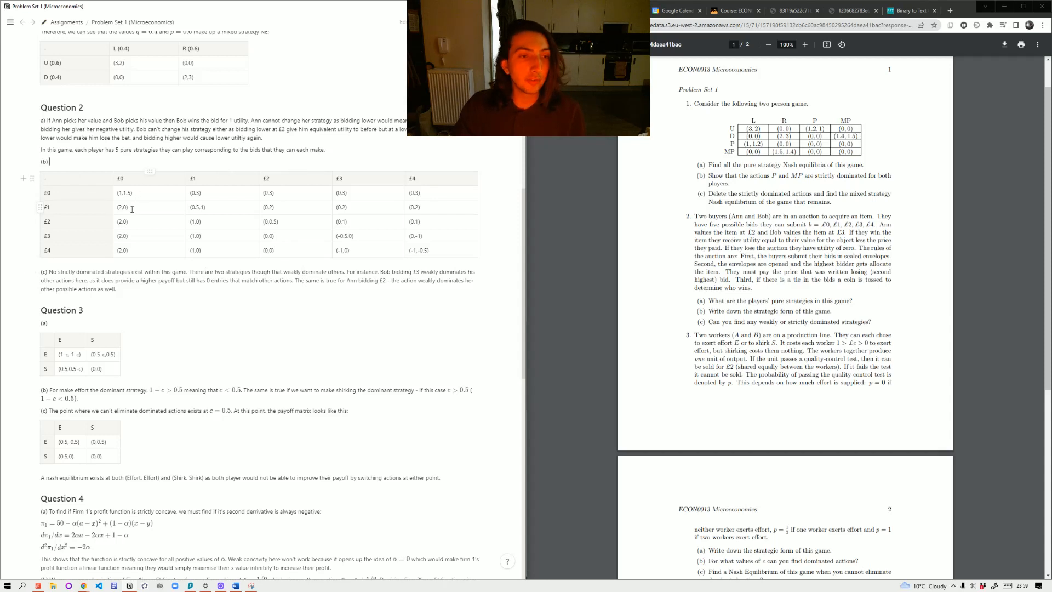
Select cells in the Question 2 bid table, then scroll down to the Question 3 and 4 answers.
{"action": "left_click", "coordinate": [121, 222]}
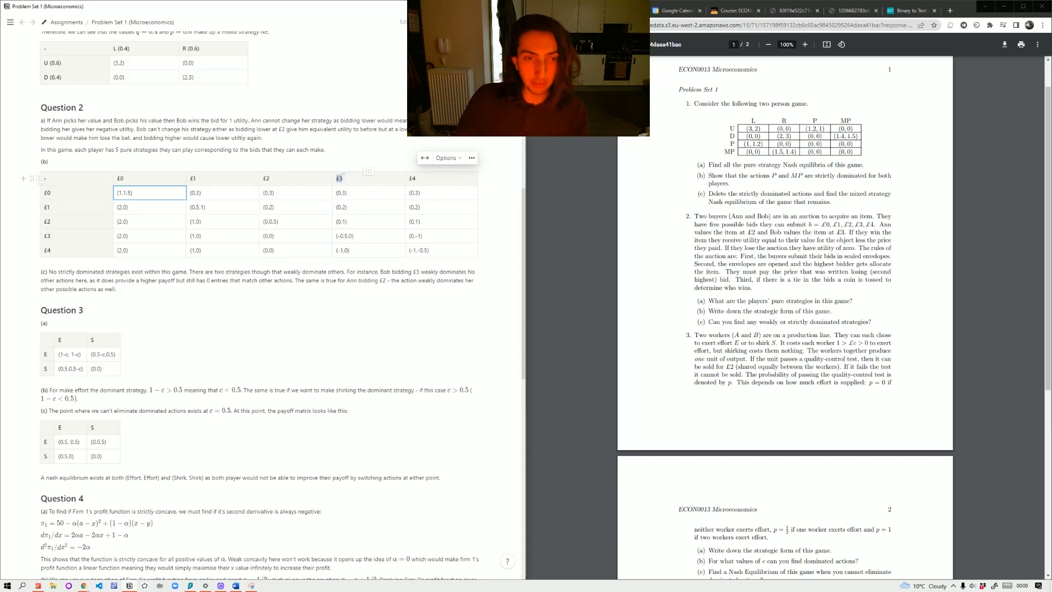
{"action": "left_click", "coordinate": [368, 193]}
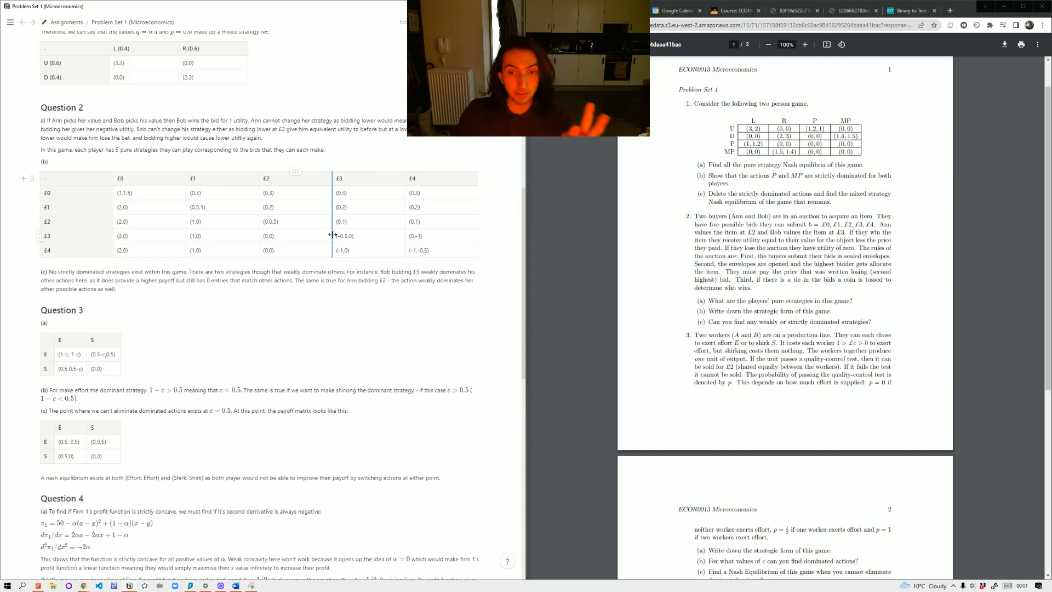
{"action": "scroll", "scroll_direction": "down", "scroll_amount": 3}
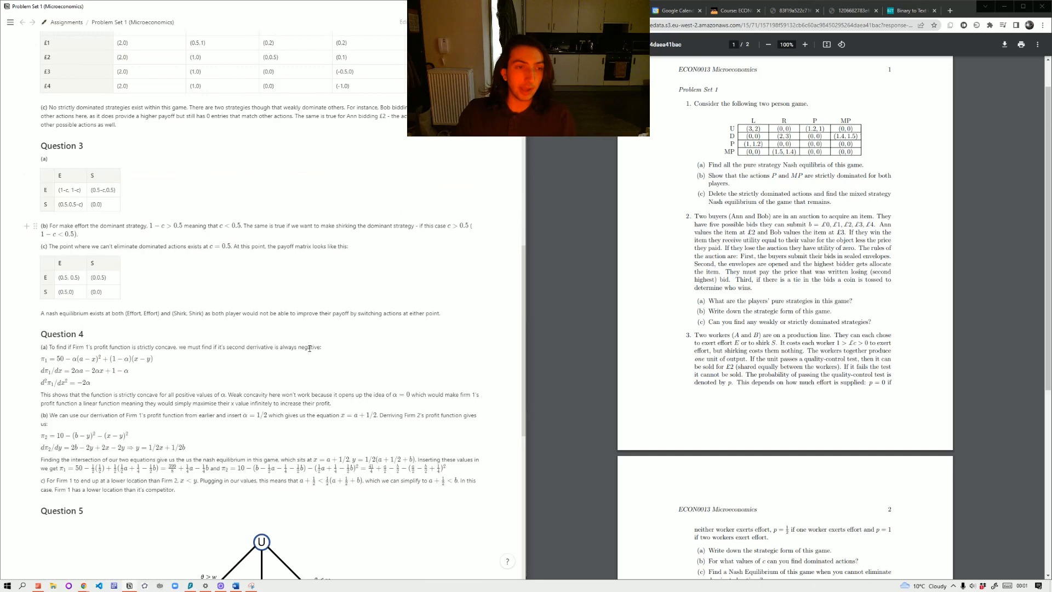
Show the sheet's page 2 with Questions 3–5 and select a Question 3 payoff-table cell.
{"action": "scroll", "scroll_direction": "down", "scroll_amount": 3}
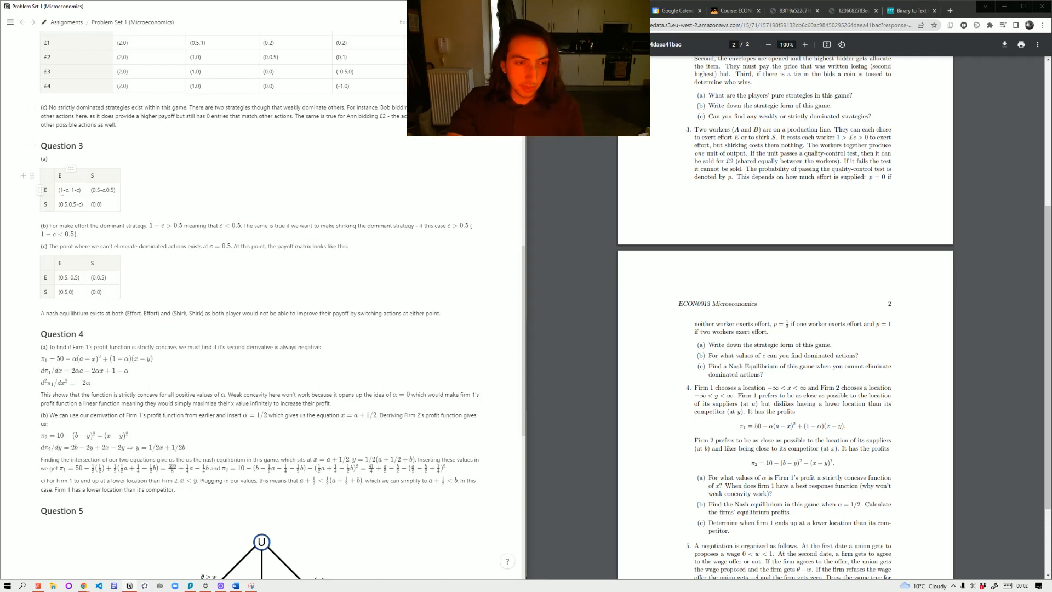
{"action": "mouse_move", "coordinate": [814, 216]}
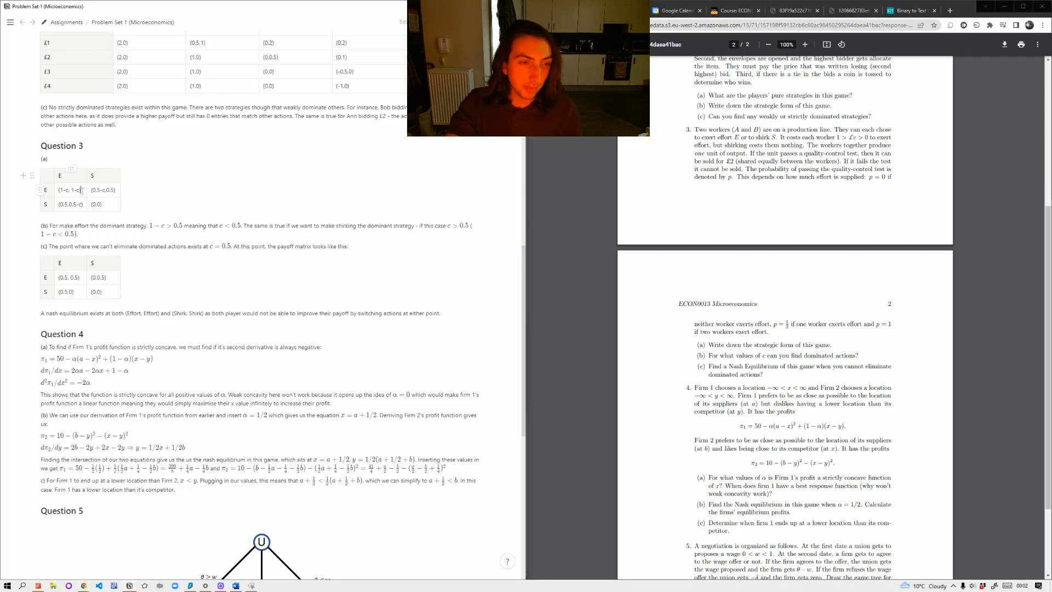
{"action": "left_click", "coordinate": [69, 190]}
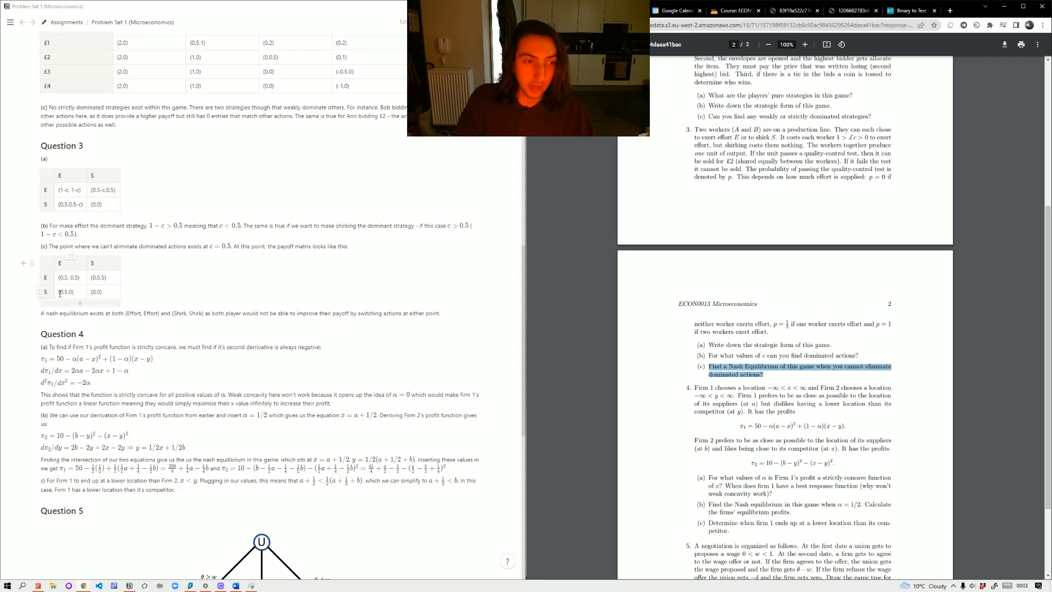
{"action": "left_click", "coordinate": [68, 292]}
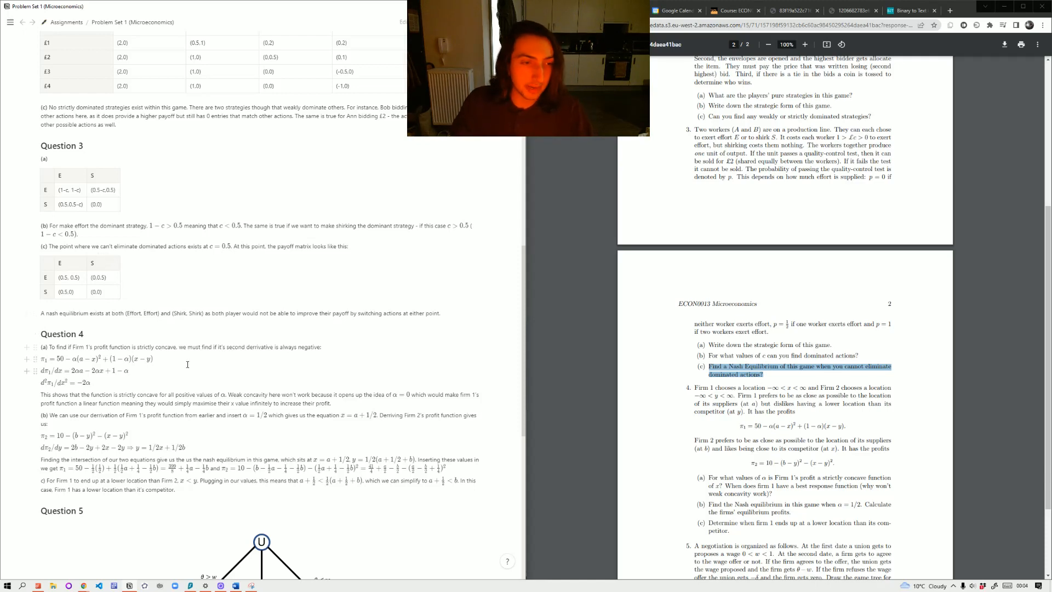
{"action": "scroll", "scroll_direction": "down", "scroll_amount": 3}
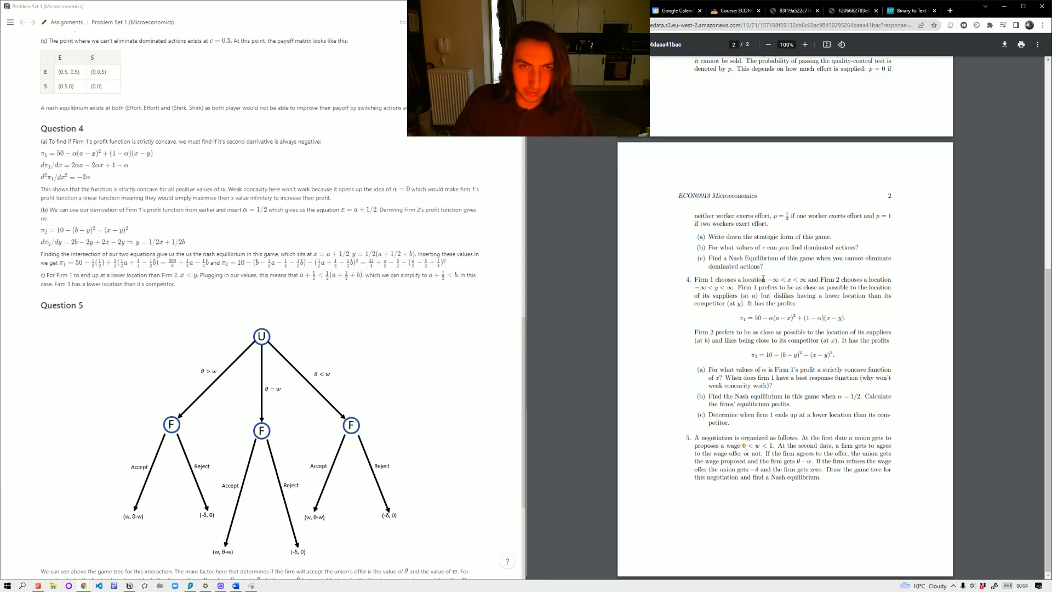
{"action": "left_click_drag", "start_coordinate": [708, 370], "coordinate": [812, 370]}
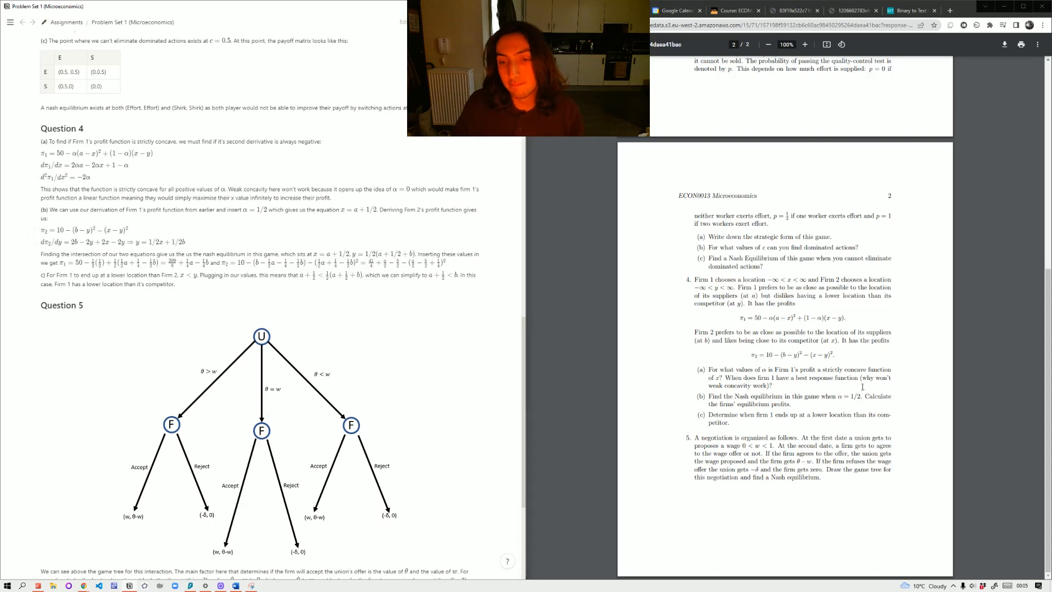
{"action": "left_click_drag", "start_coordinate": [779, 377], "coordinate": [832, 377]}
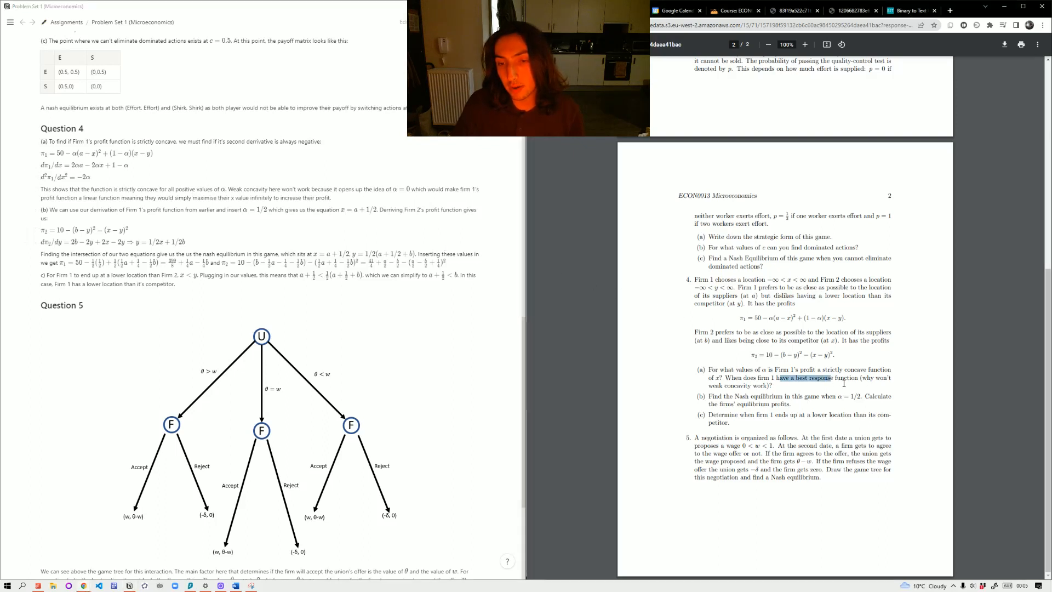
{"action": "left_click_drag", "start_coordinate": [774, 378], "coordinate": [835, 378]}
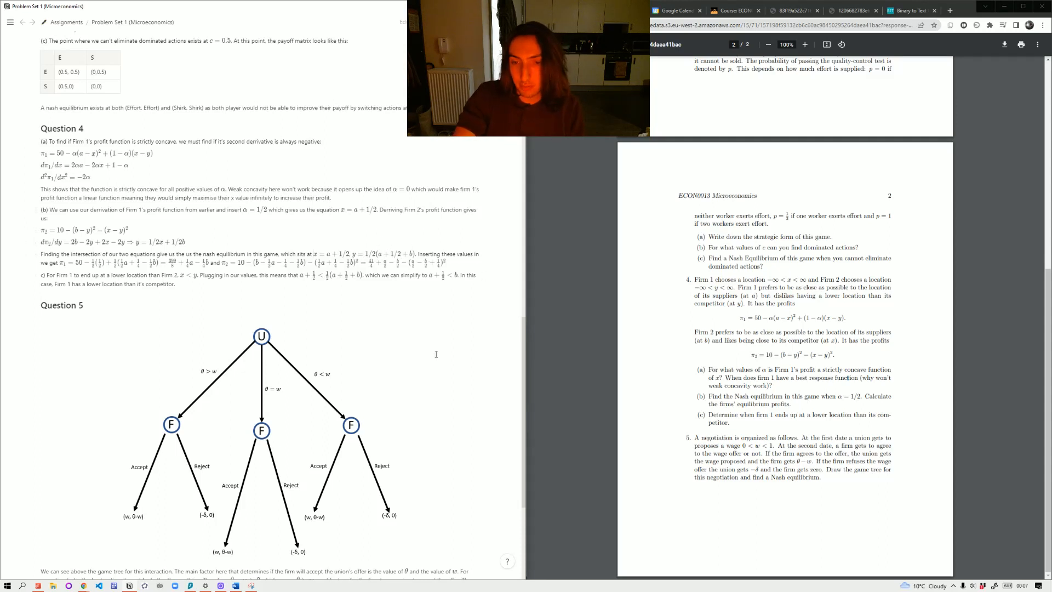
Place the cursor in the Question 4 answer text above the Question 5 game tree.
{"action": "left_click", "coordinate": [261, 337]}
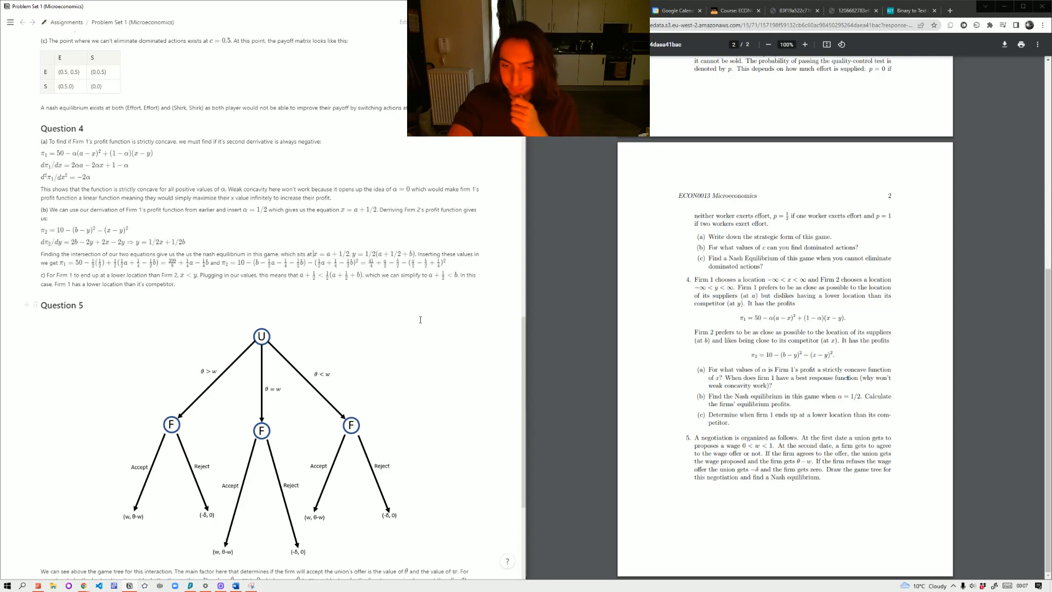
Scroll down so the full Question 5 game tree and its equilibrium explanation are visible.
{"action": "scroll", "scroll_direction": "down", "scroll_amount": 3}
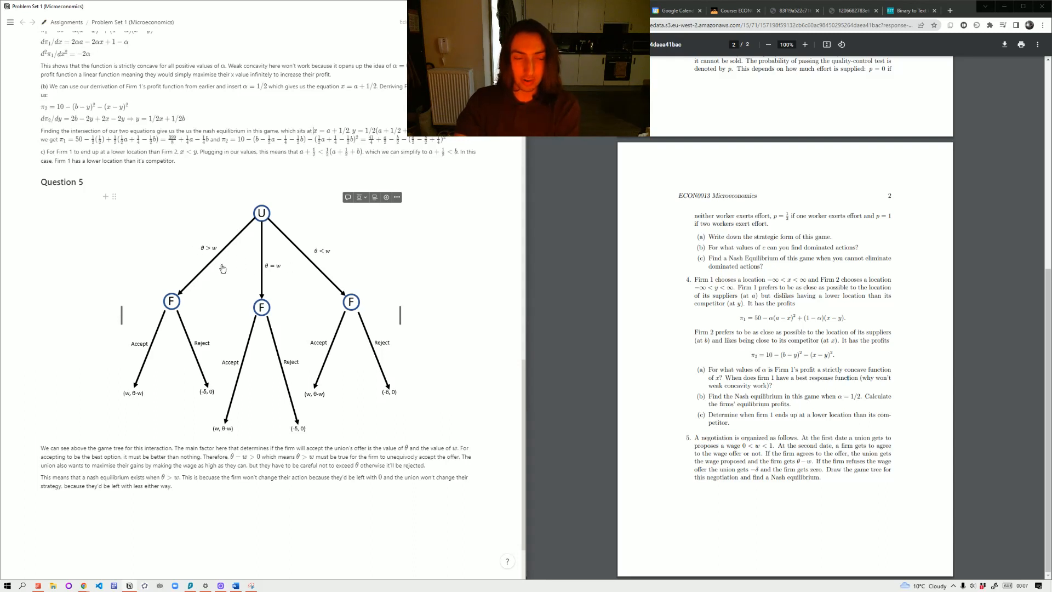
{"action": "mouse_move", "coordinate": [216, 241]}
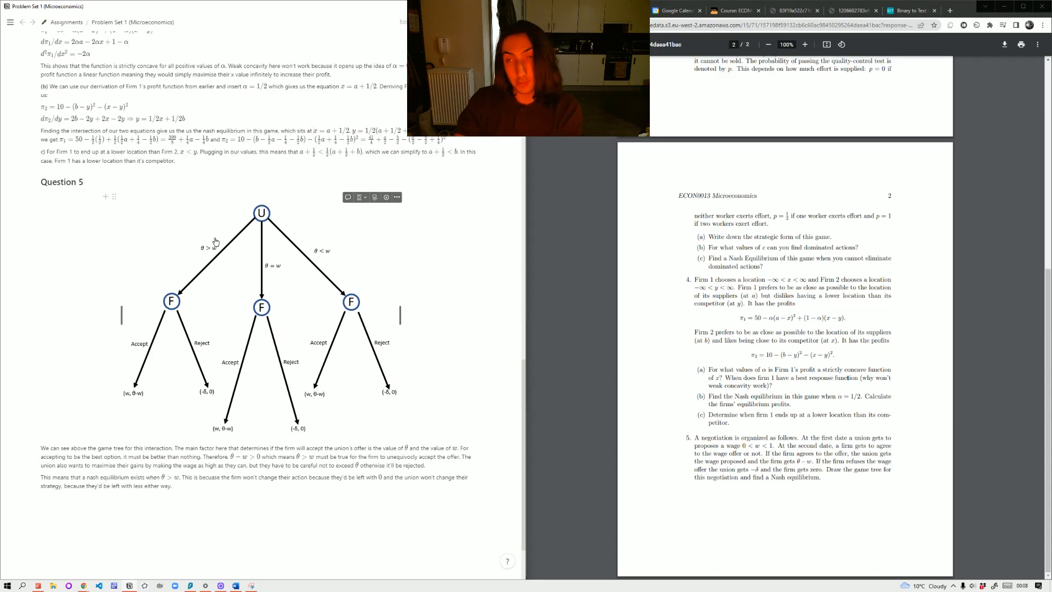
{"action": "mouse_move", "coordinate": [307, 276]}
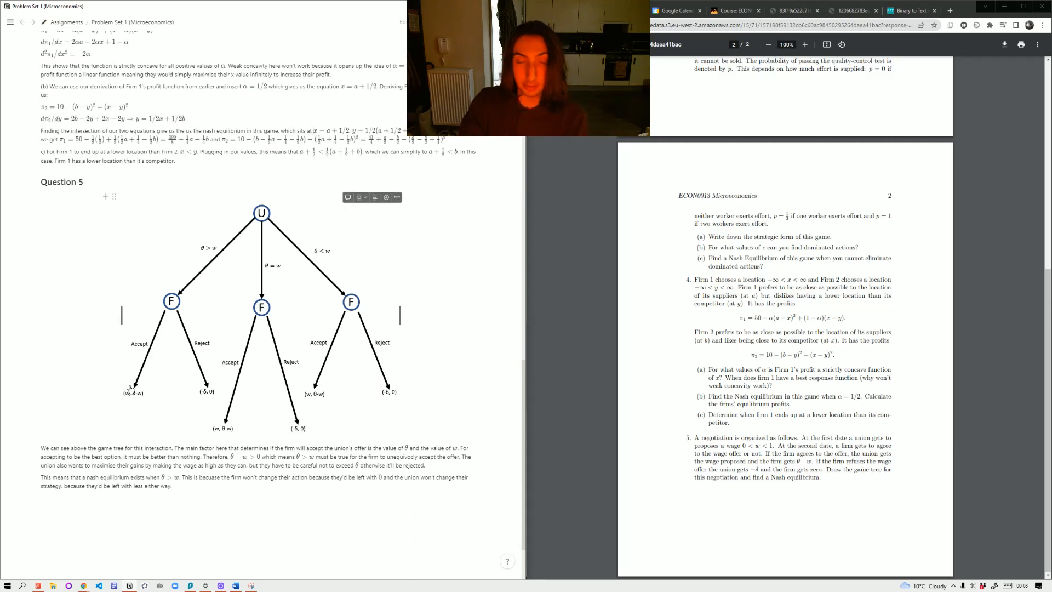
{"action": "mouse_move", "coordinate": [195, 250]}
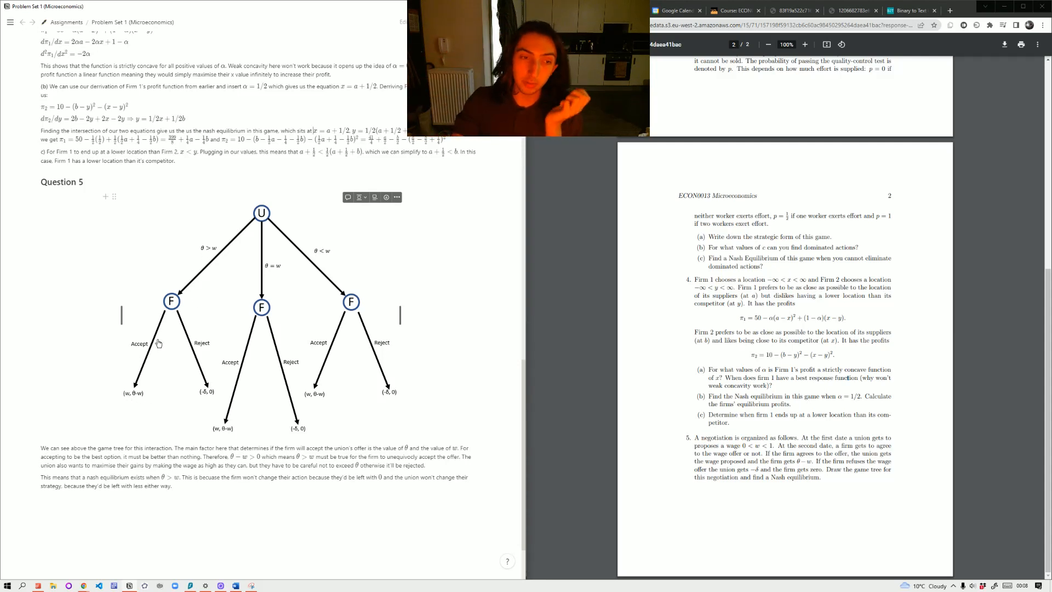
{"action": "mouse_move", "coordinate": [200, 367]}
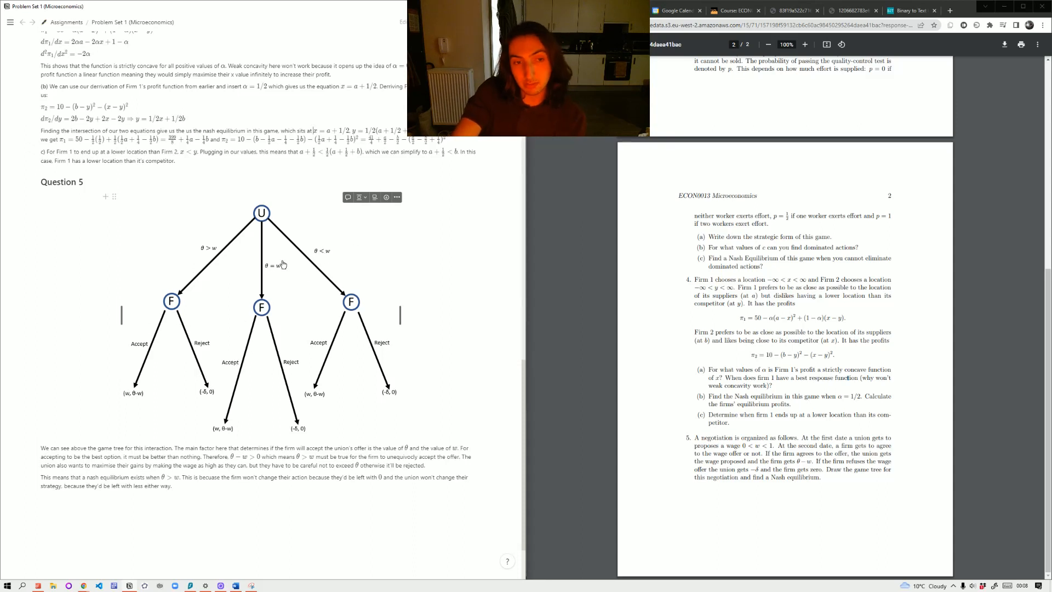
{"action": "mouse_move", "coordinate": [321, 267]}
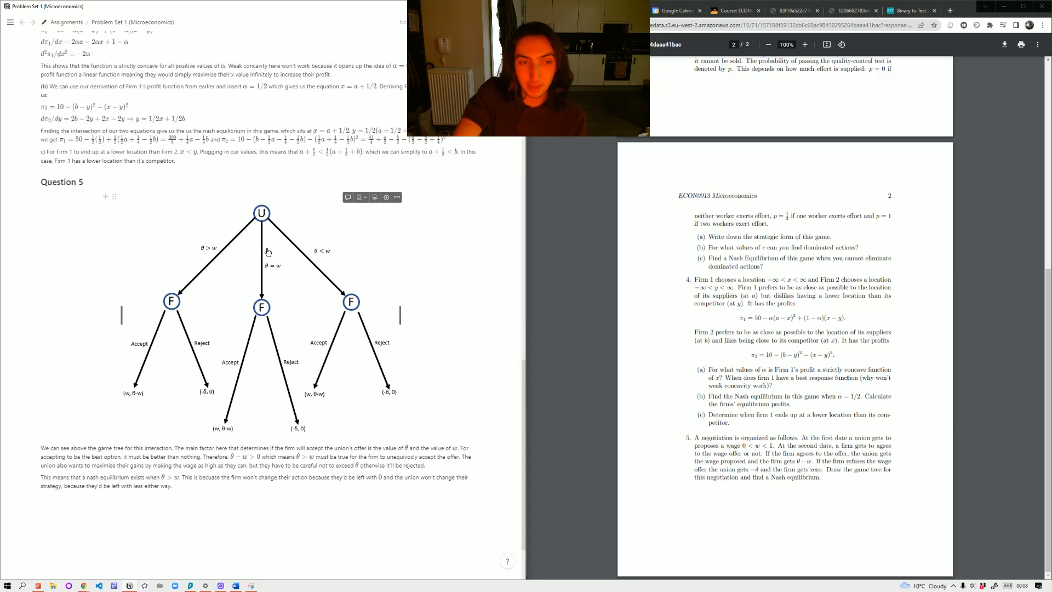
{"action": "mouse_move", "coordinate": [238, 421]}
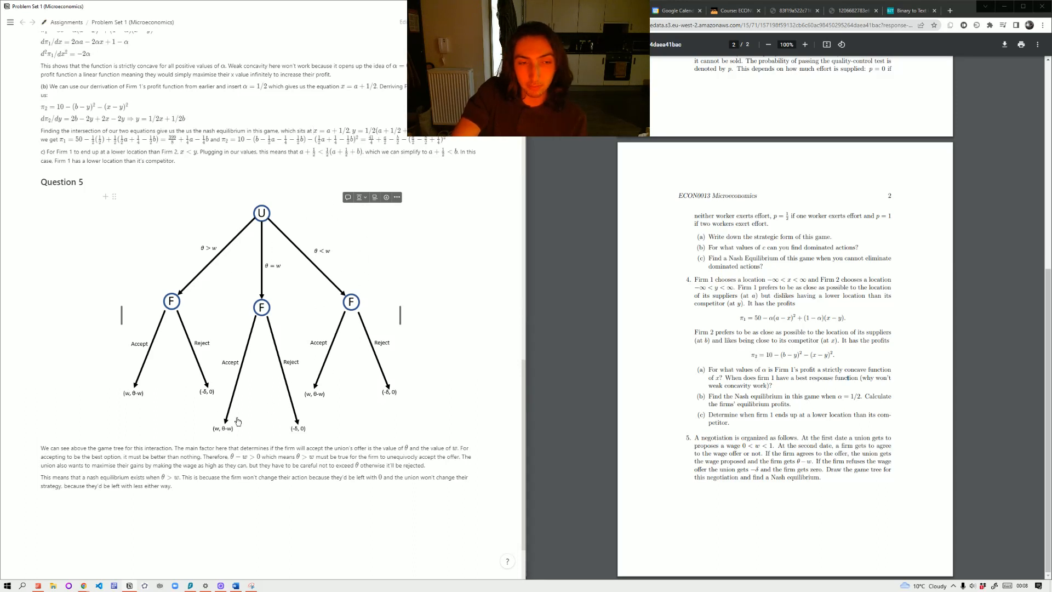
{"action": "mouse_move", "coordinate": [277, 274]}
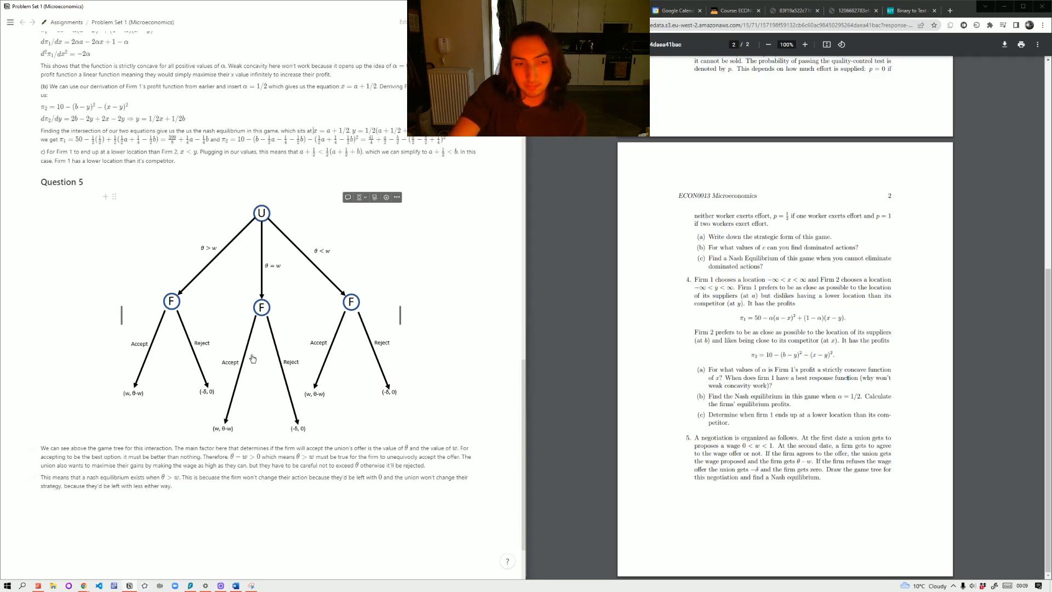
{"action": "mouse_move", "coordinate": [258, 396]}
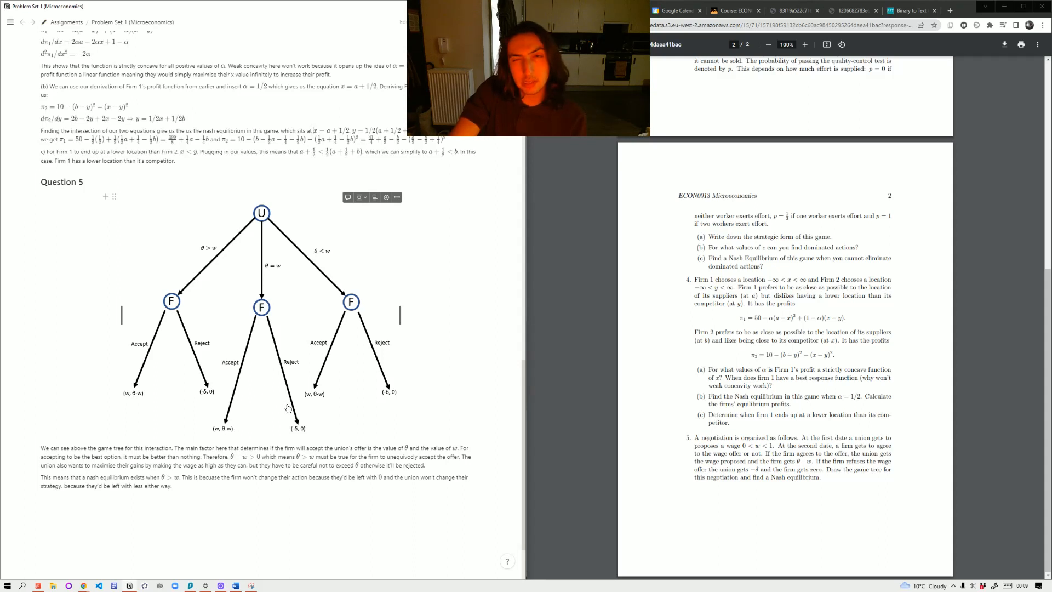
{"action": "mouse_move", "coordinate": [255, 358]}
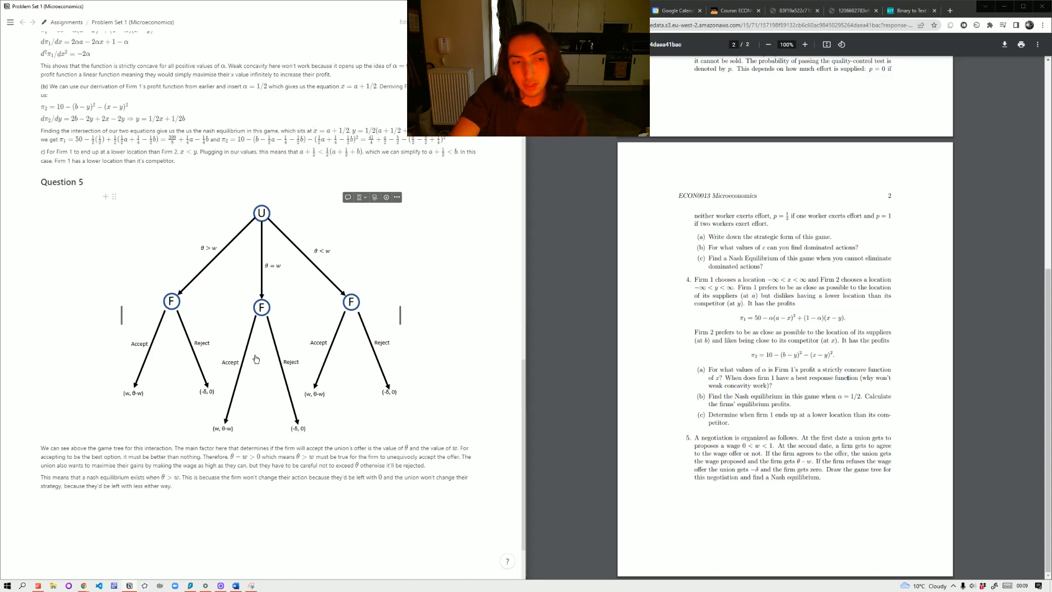
{"action": "mouse_move", "coordinate": [228, 250]}
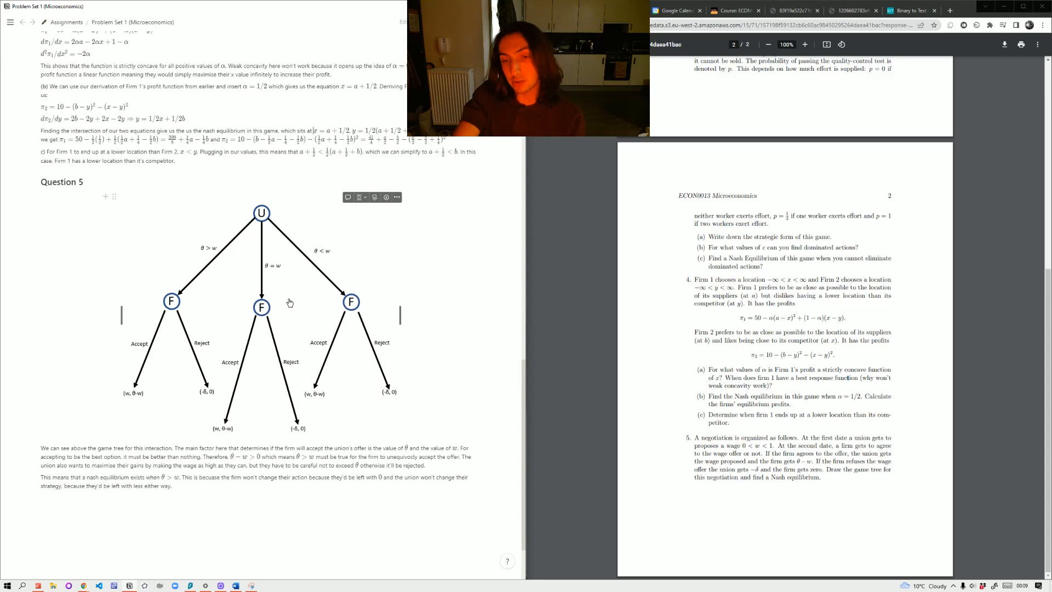
{"action": "mouse_move", "coordinate": [208, 294]}
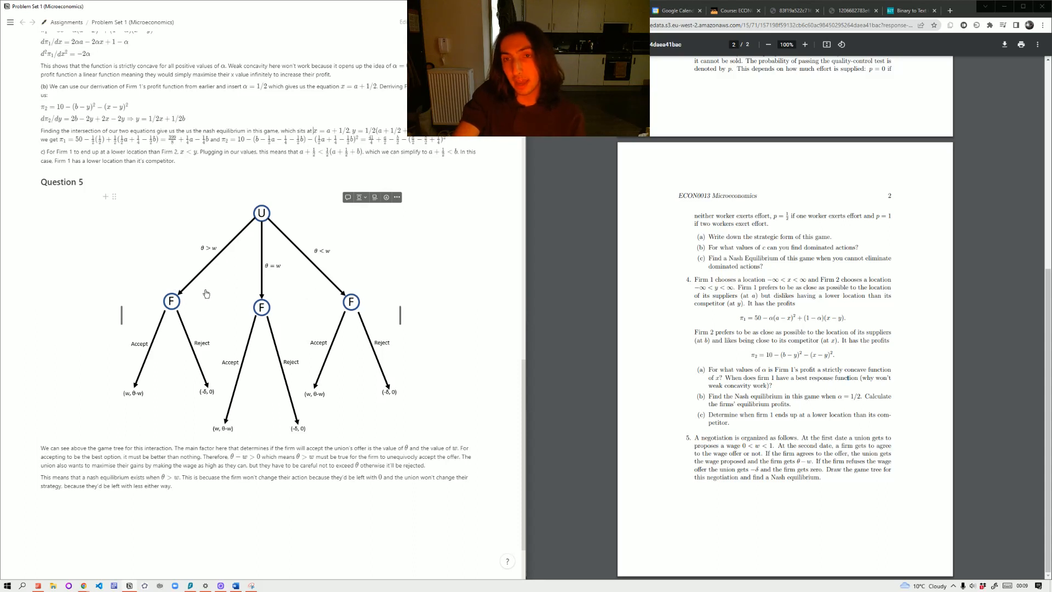